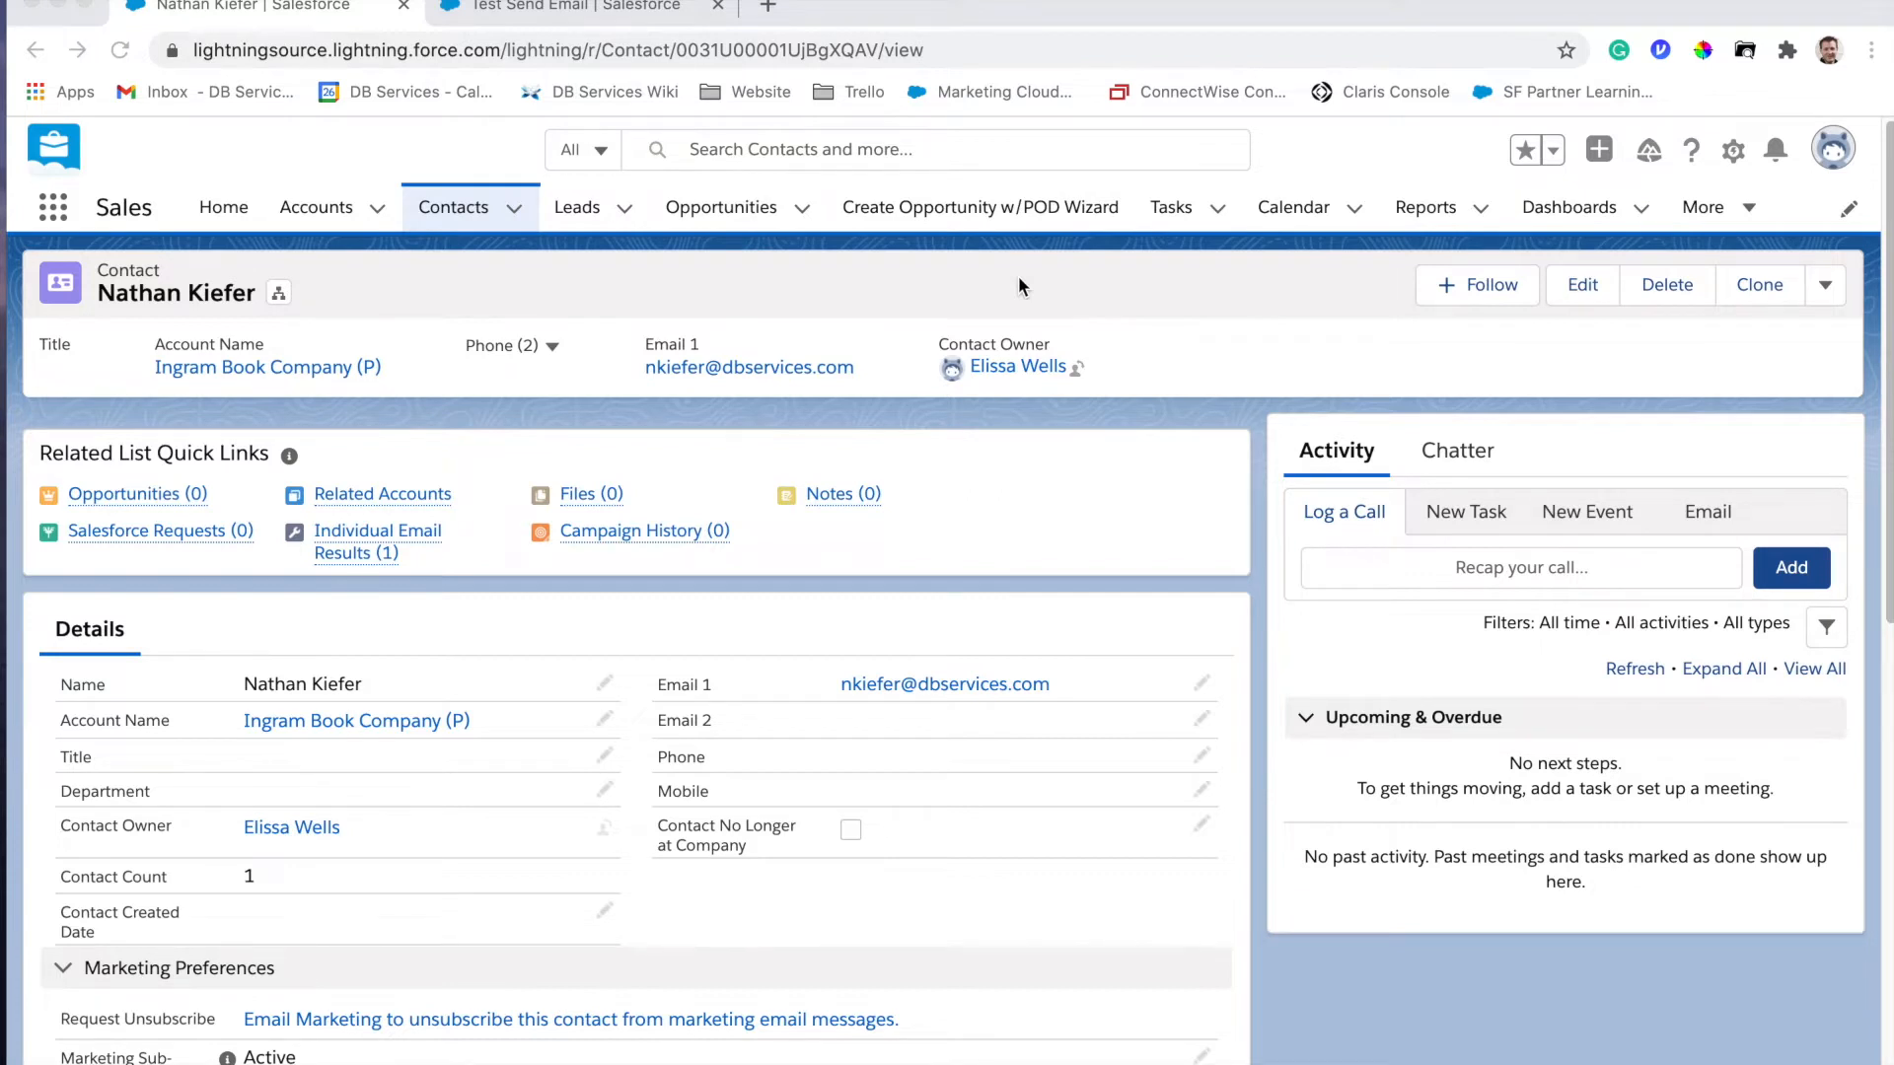
{"action": "mouse_move", "coordinate": [401, 589]}
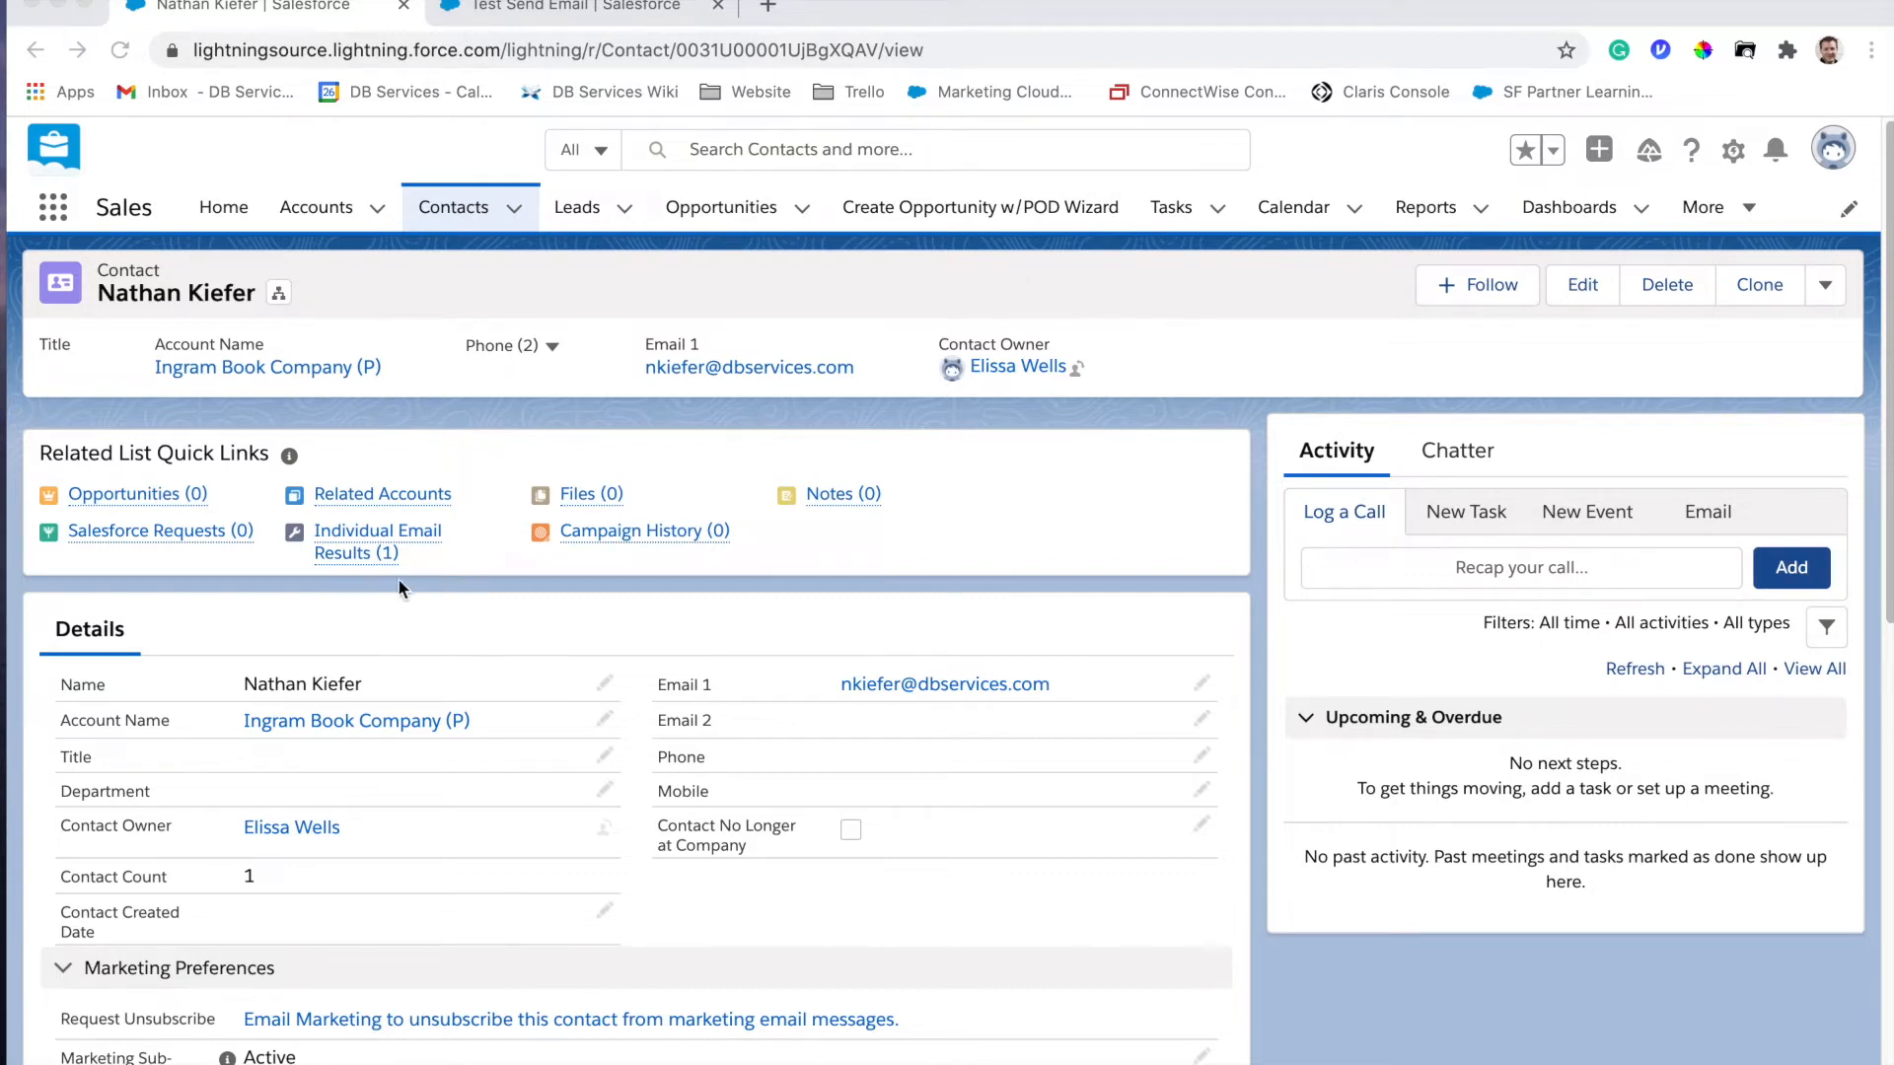
{"action": "mouse_move", "coordinate": [1101, 549]}
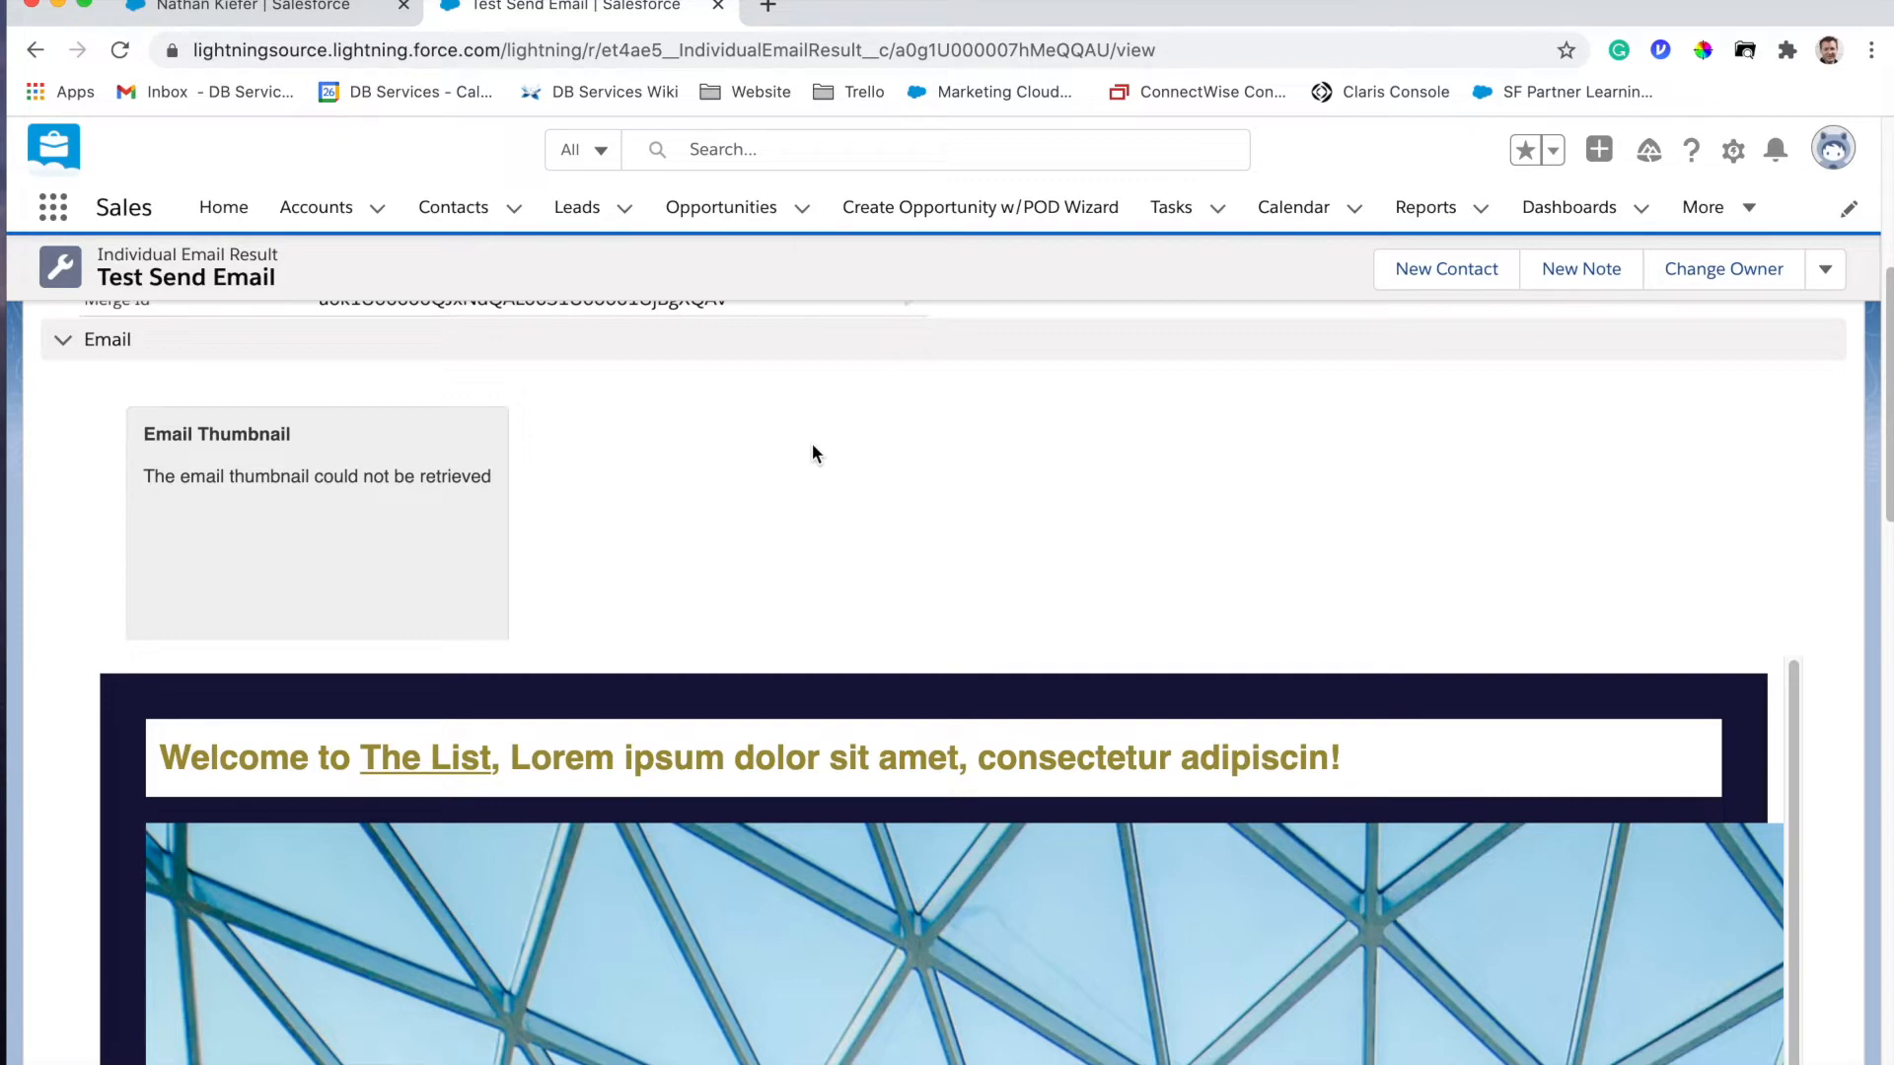
{"action": "mouse_move", "coordinate": [807, 456]}
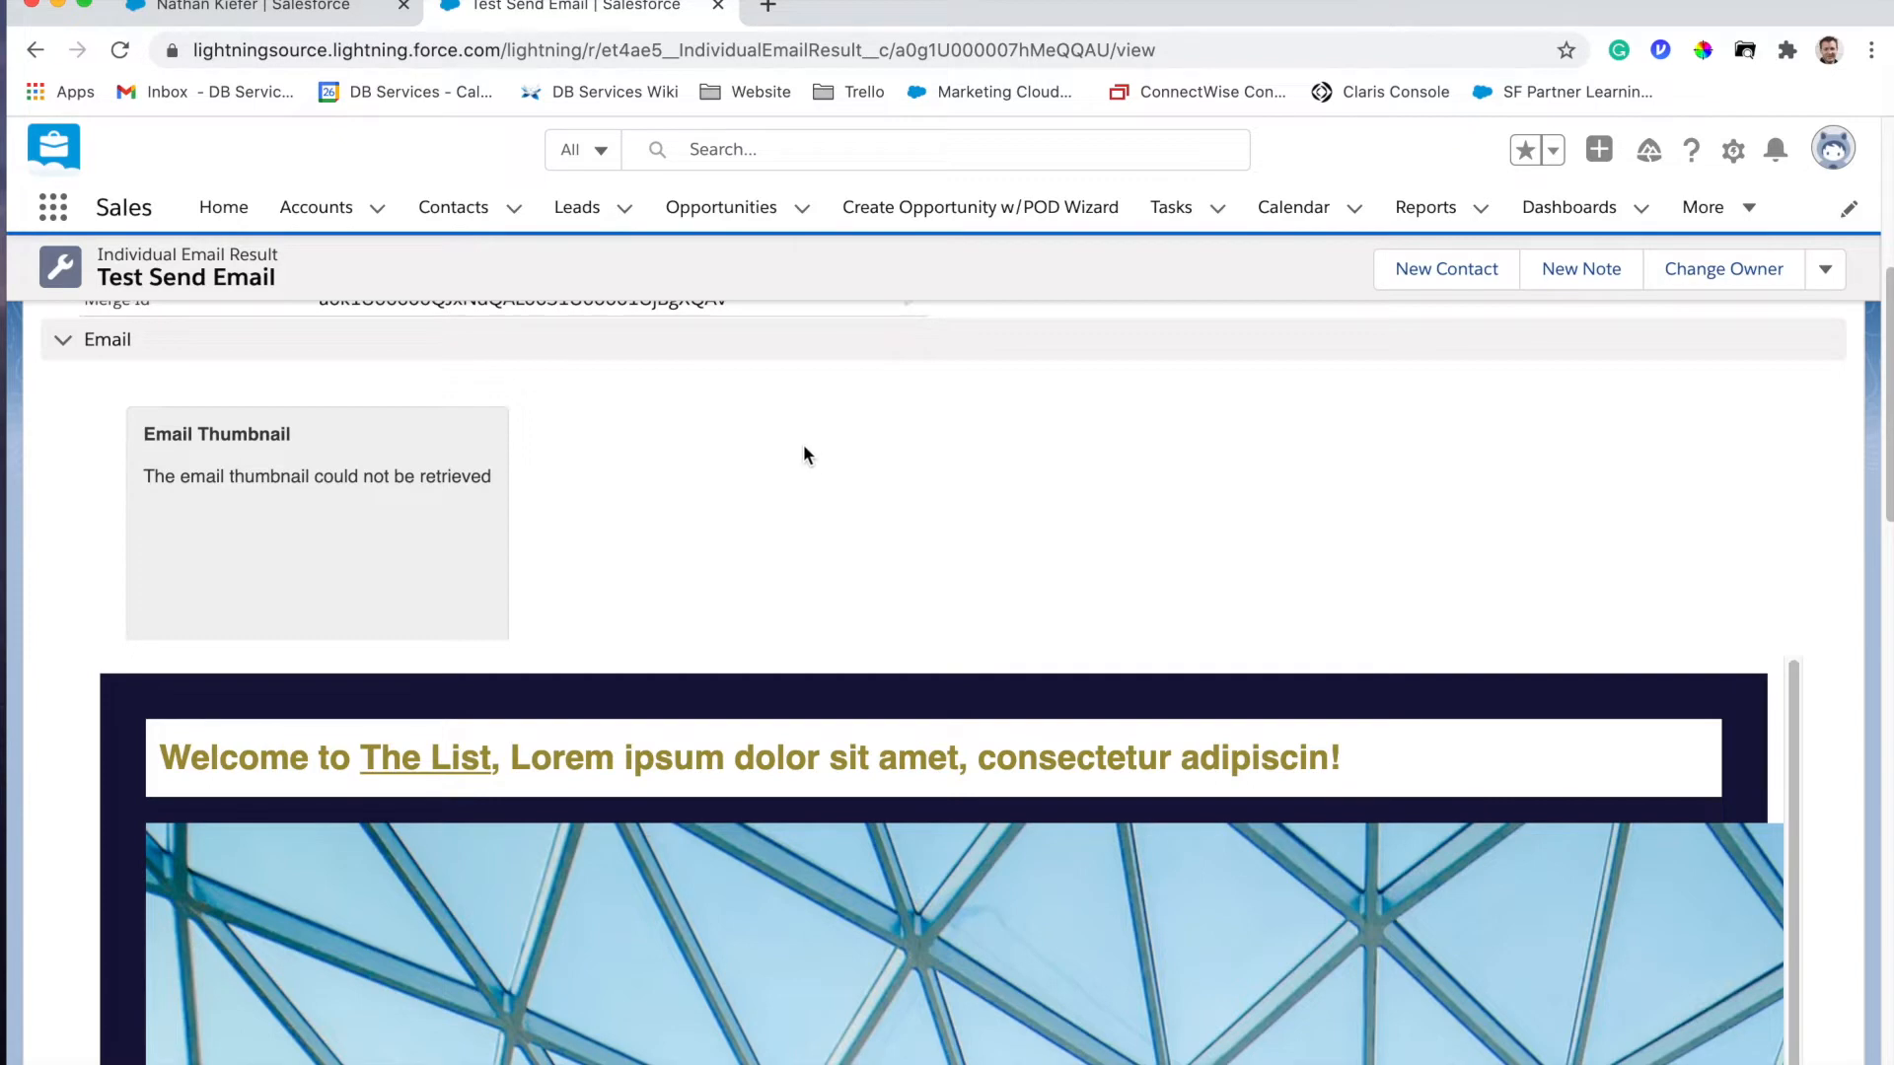
Scroll the Test Send Email result's preview from the Welcome to The List header down through the photos
{"action": "scroll", "scroll_direction": "down", "scroll_amount": 3}
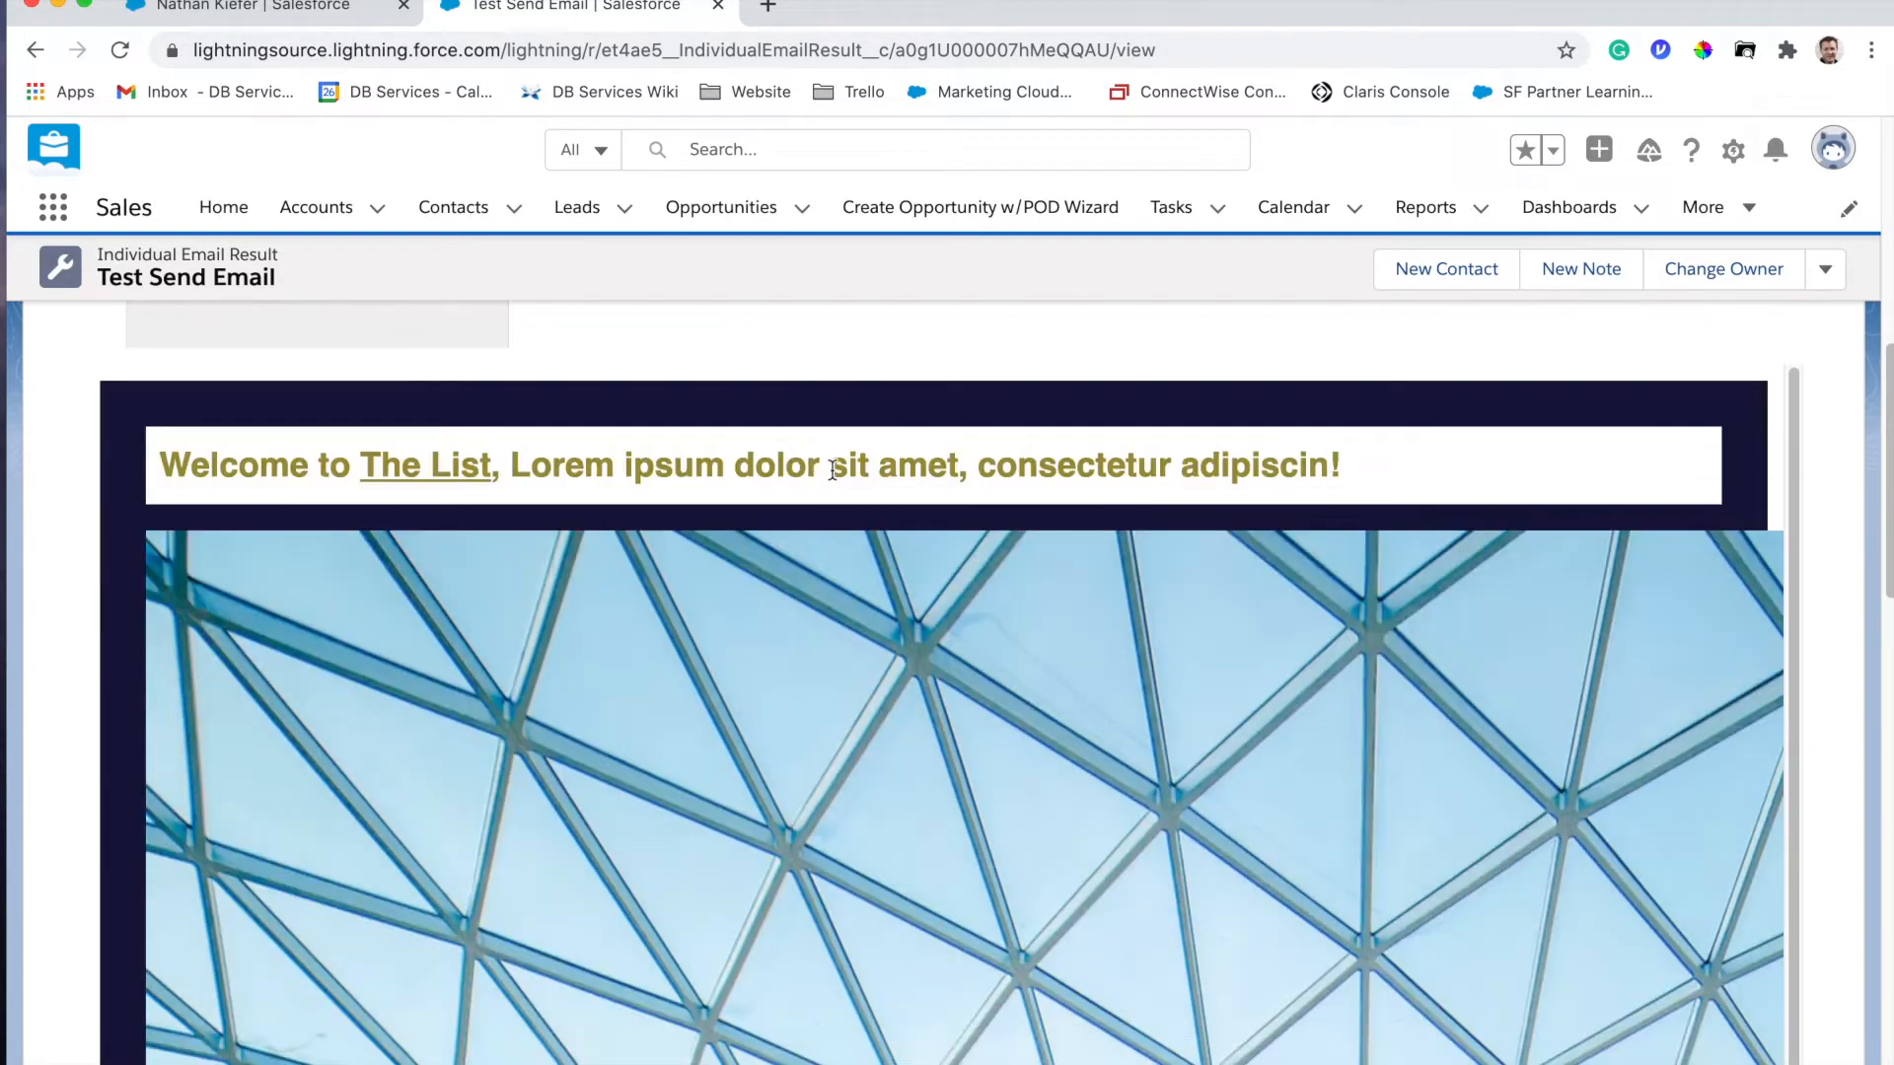
{"action": "scroll", "scroll_direction": "down", "scroll_amount": 3}
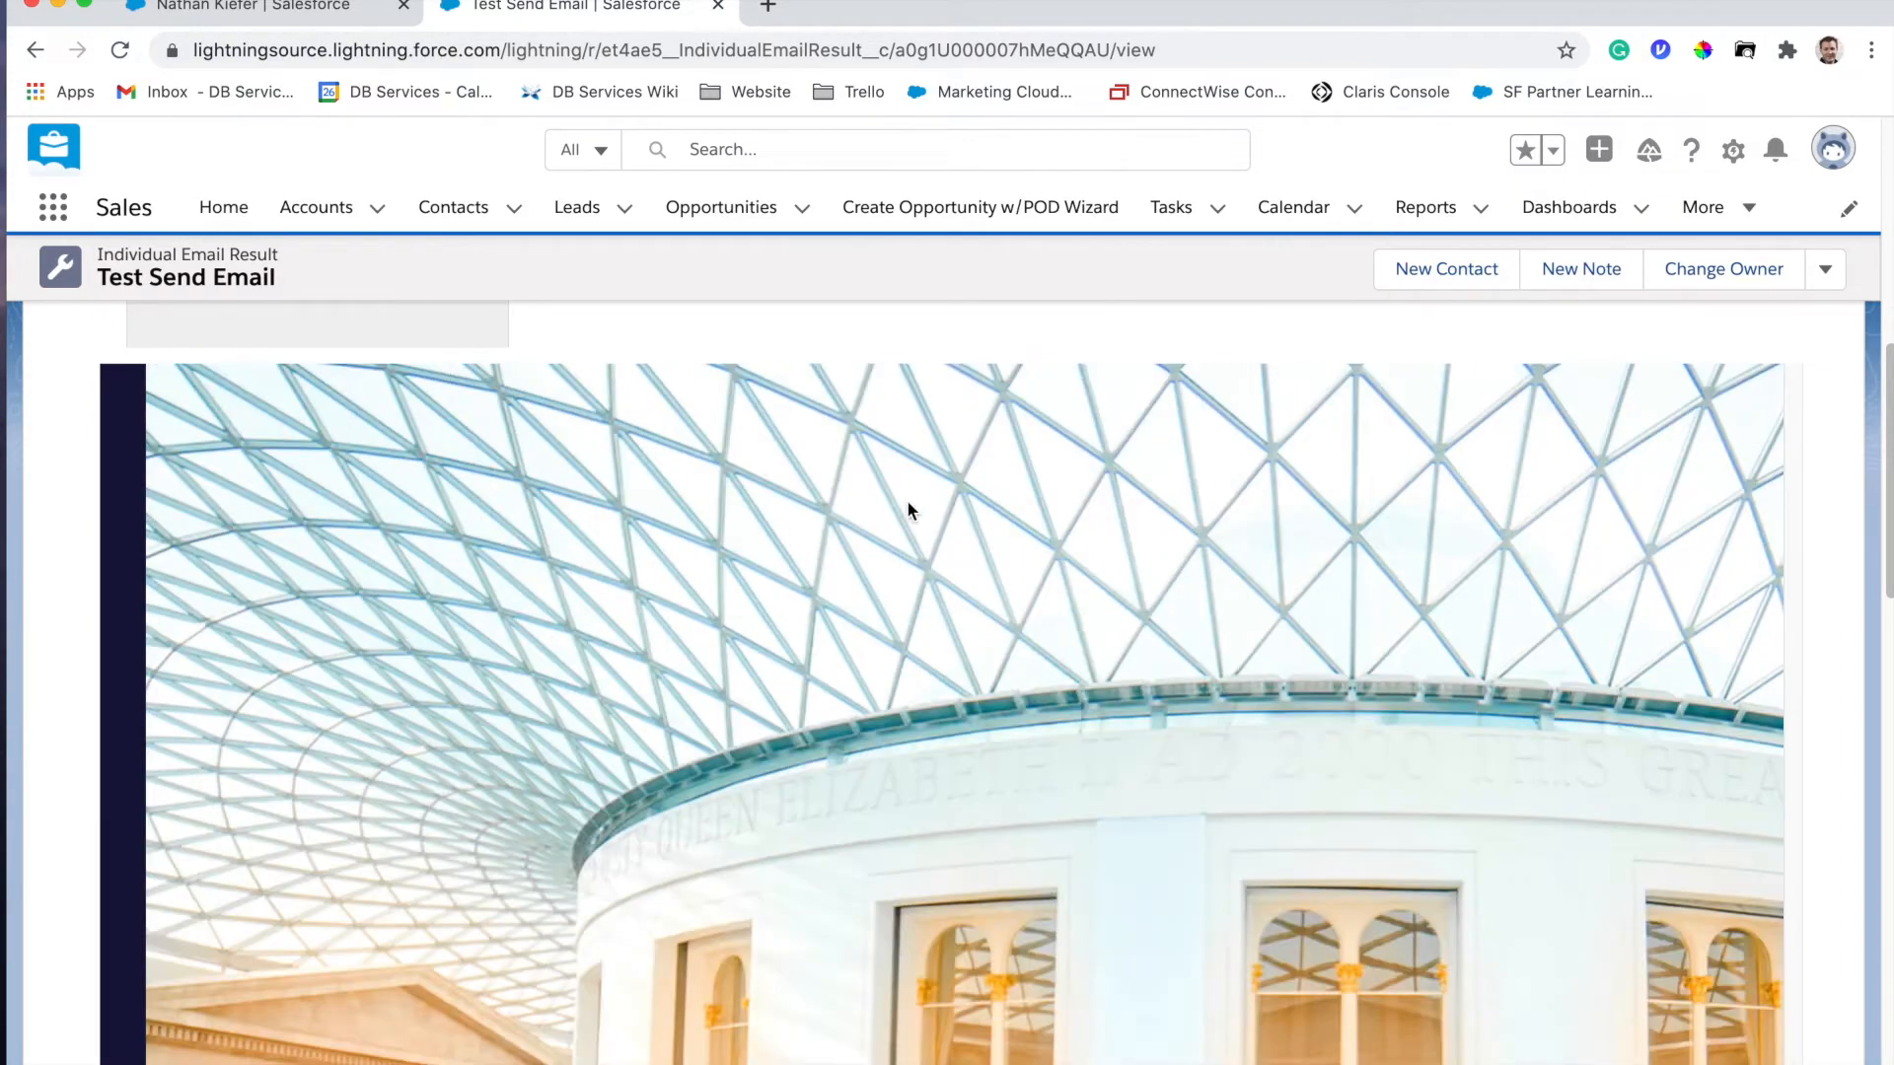
{"action": "scroll", "scroll_direction": "down", "scroll_amount": 3}
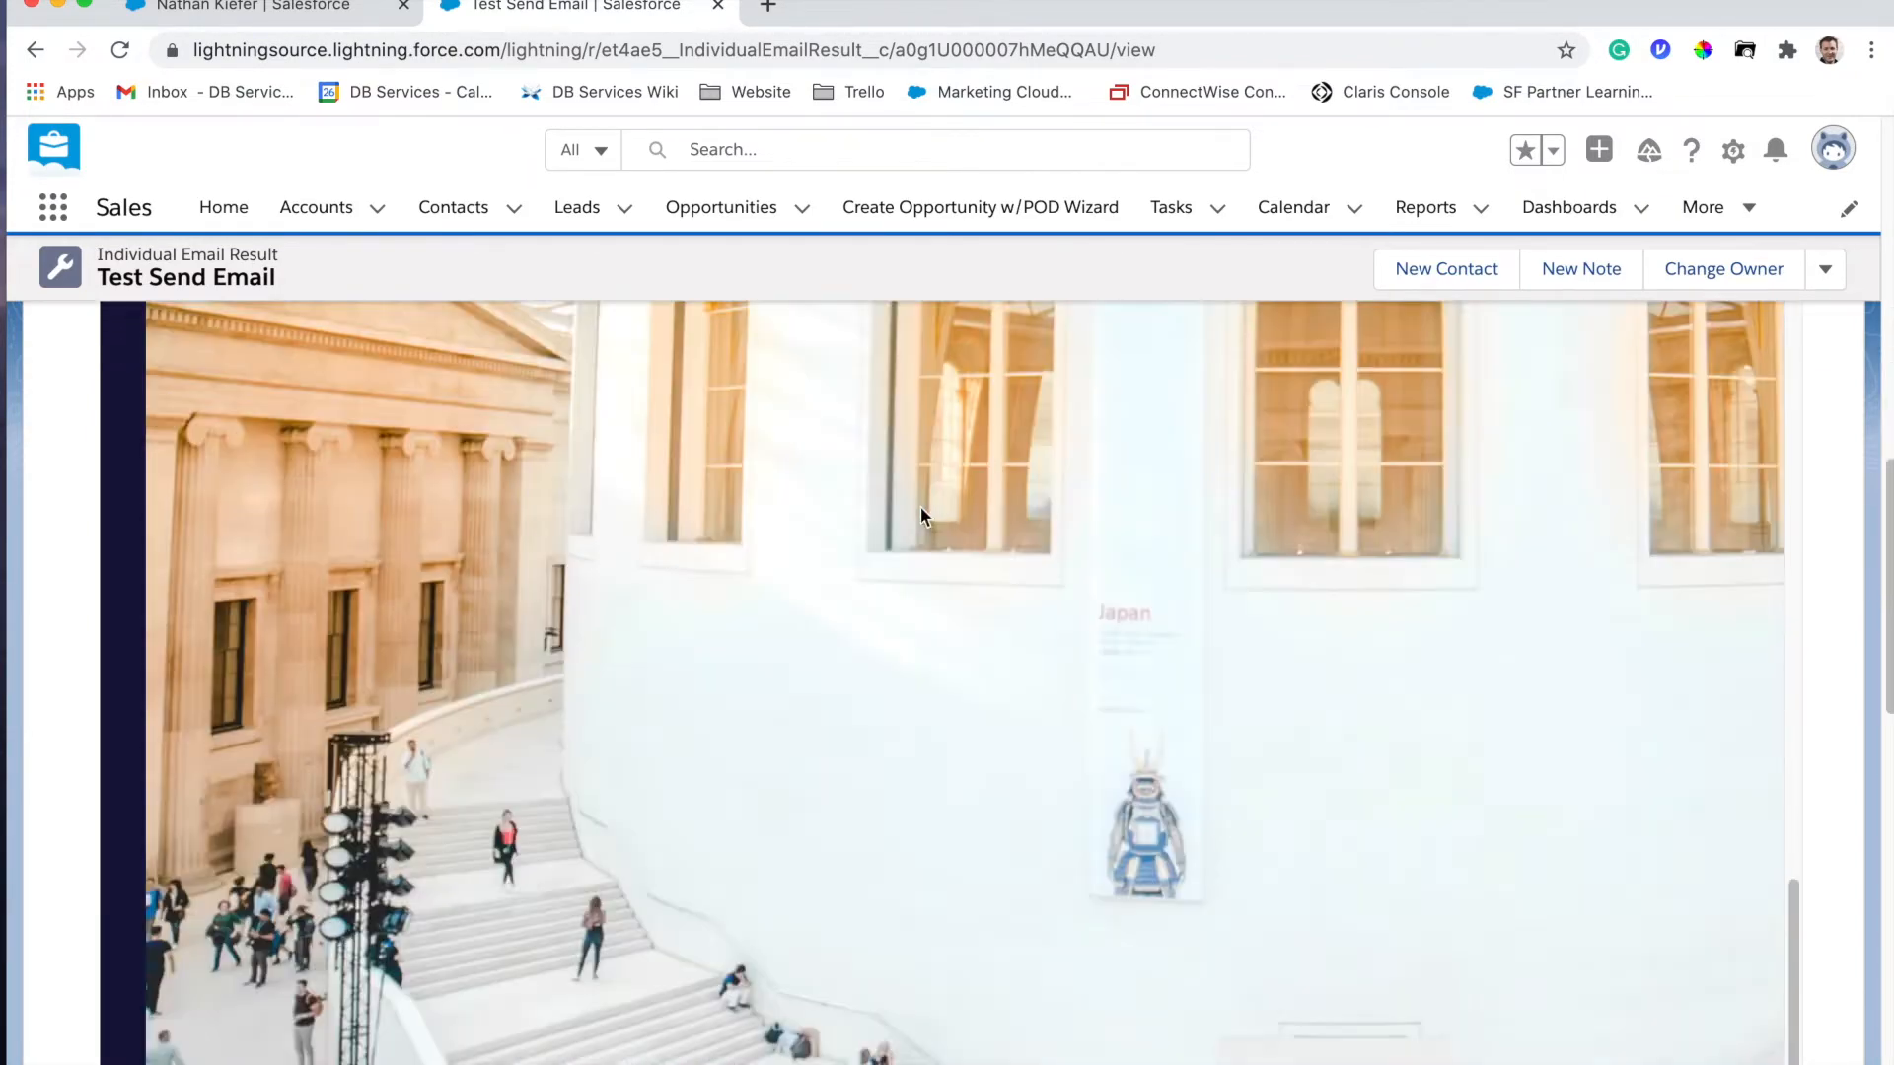
{"action": "scroll", "scroll_direction": "down", "scroll_amount": 3}
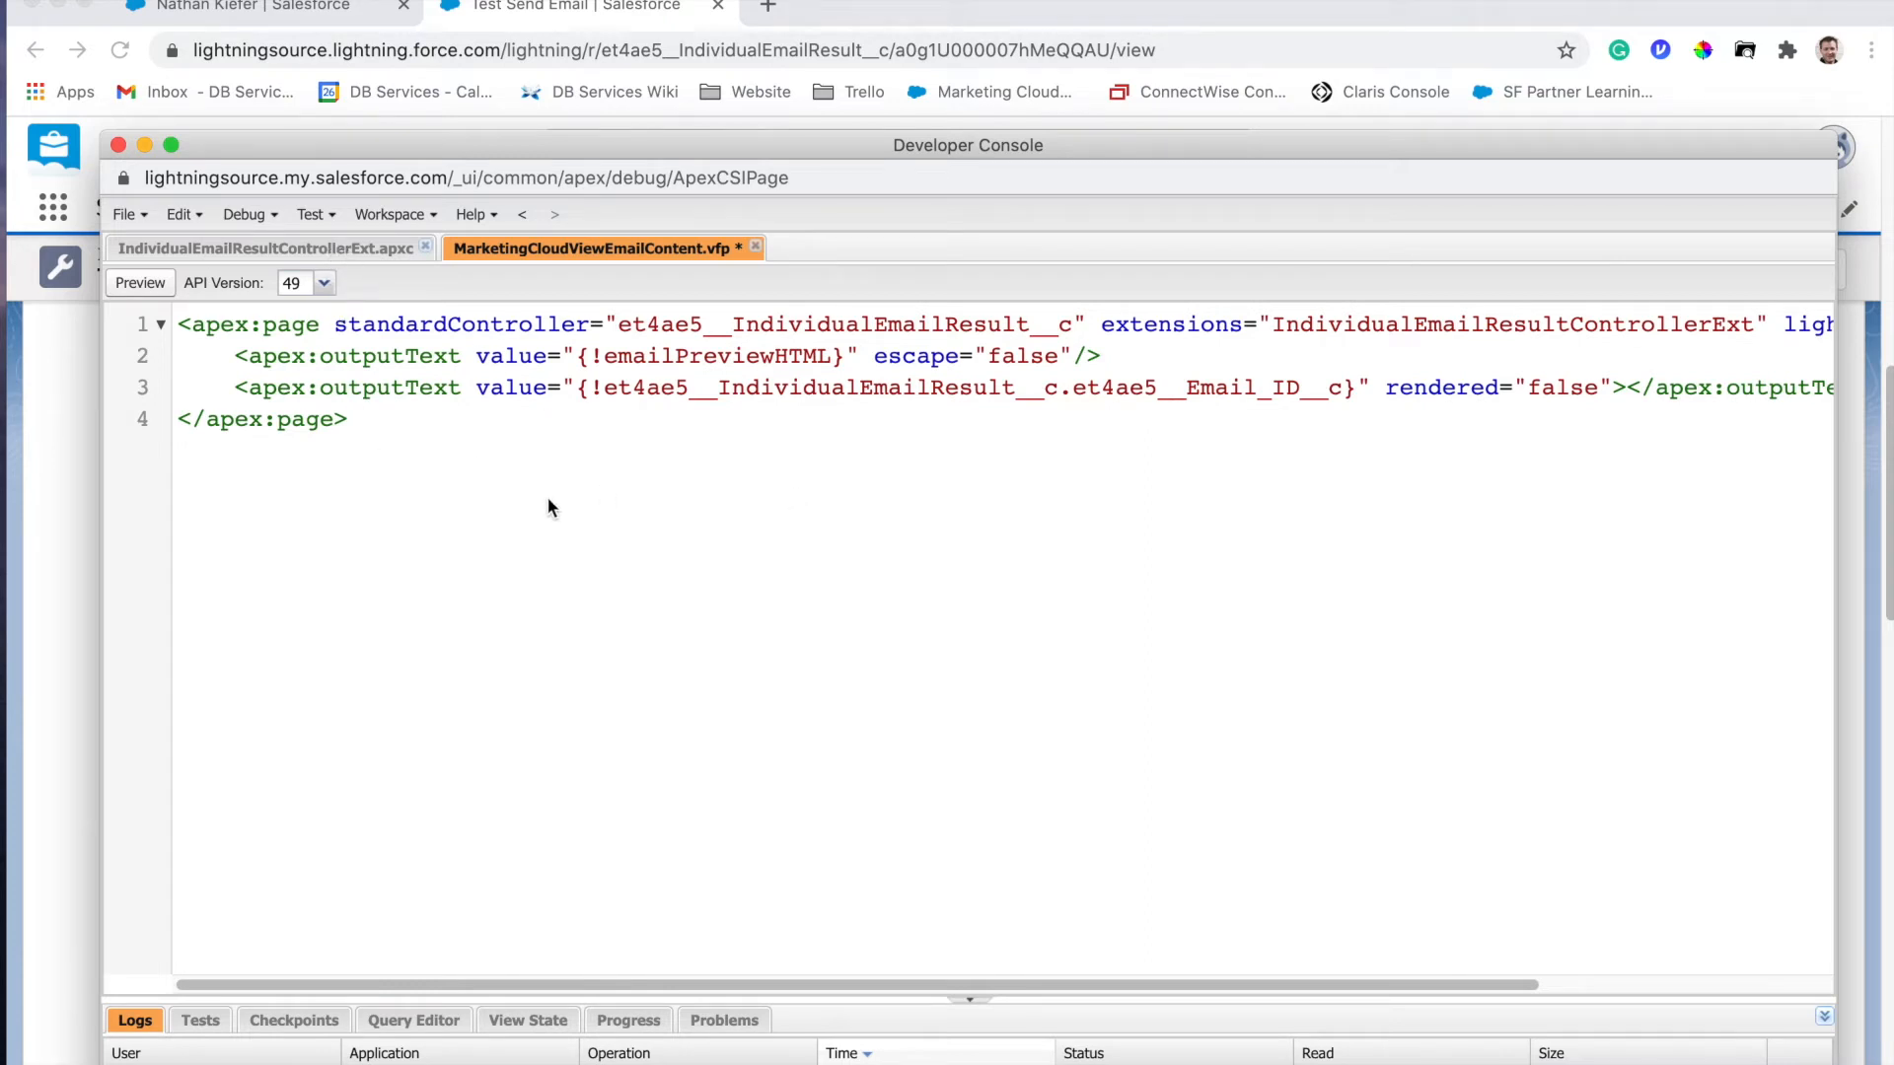
{"action": "mouse_move", "coordinate": [538, 483]}
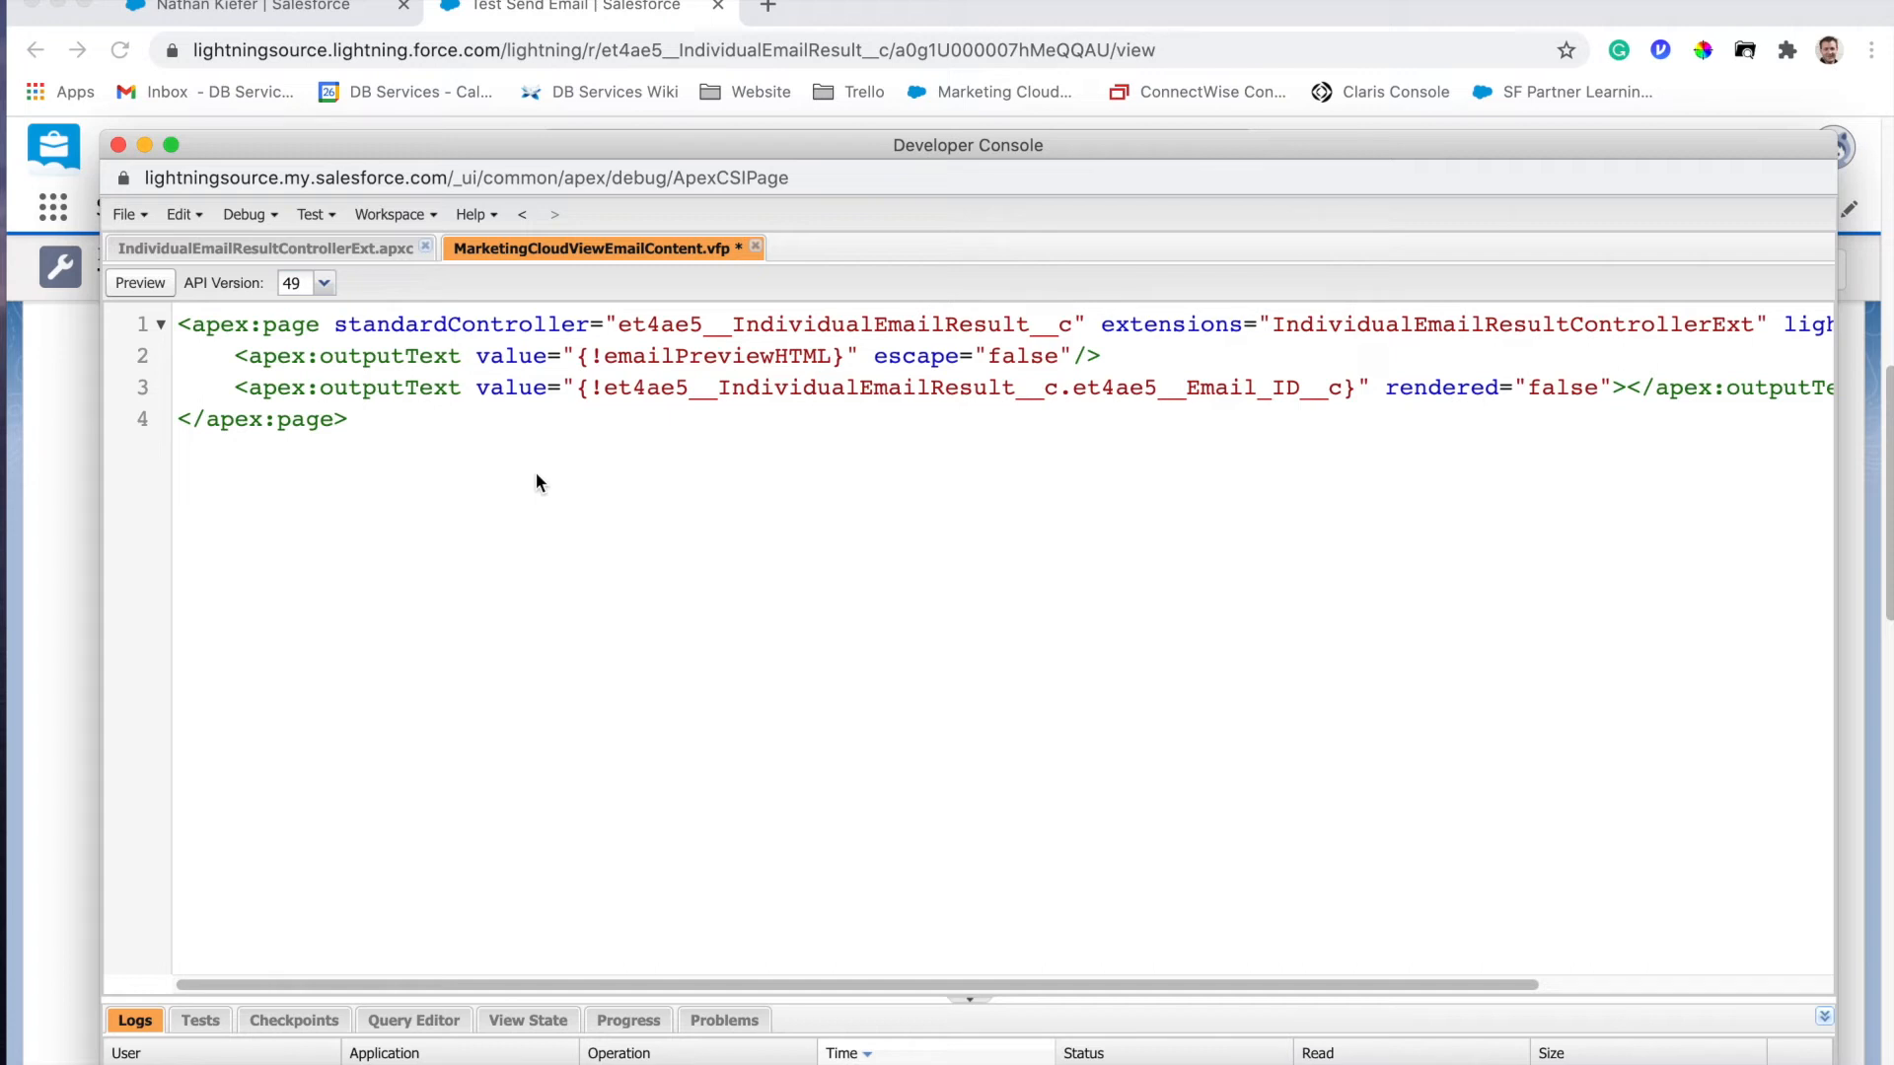
Place the cursor after the closing page tag, then view the IndividualEmailResultControllerExt Apex class
{"action": "left_click", "coordinate": [350, 419]}
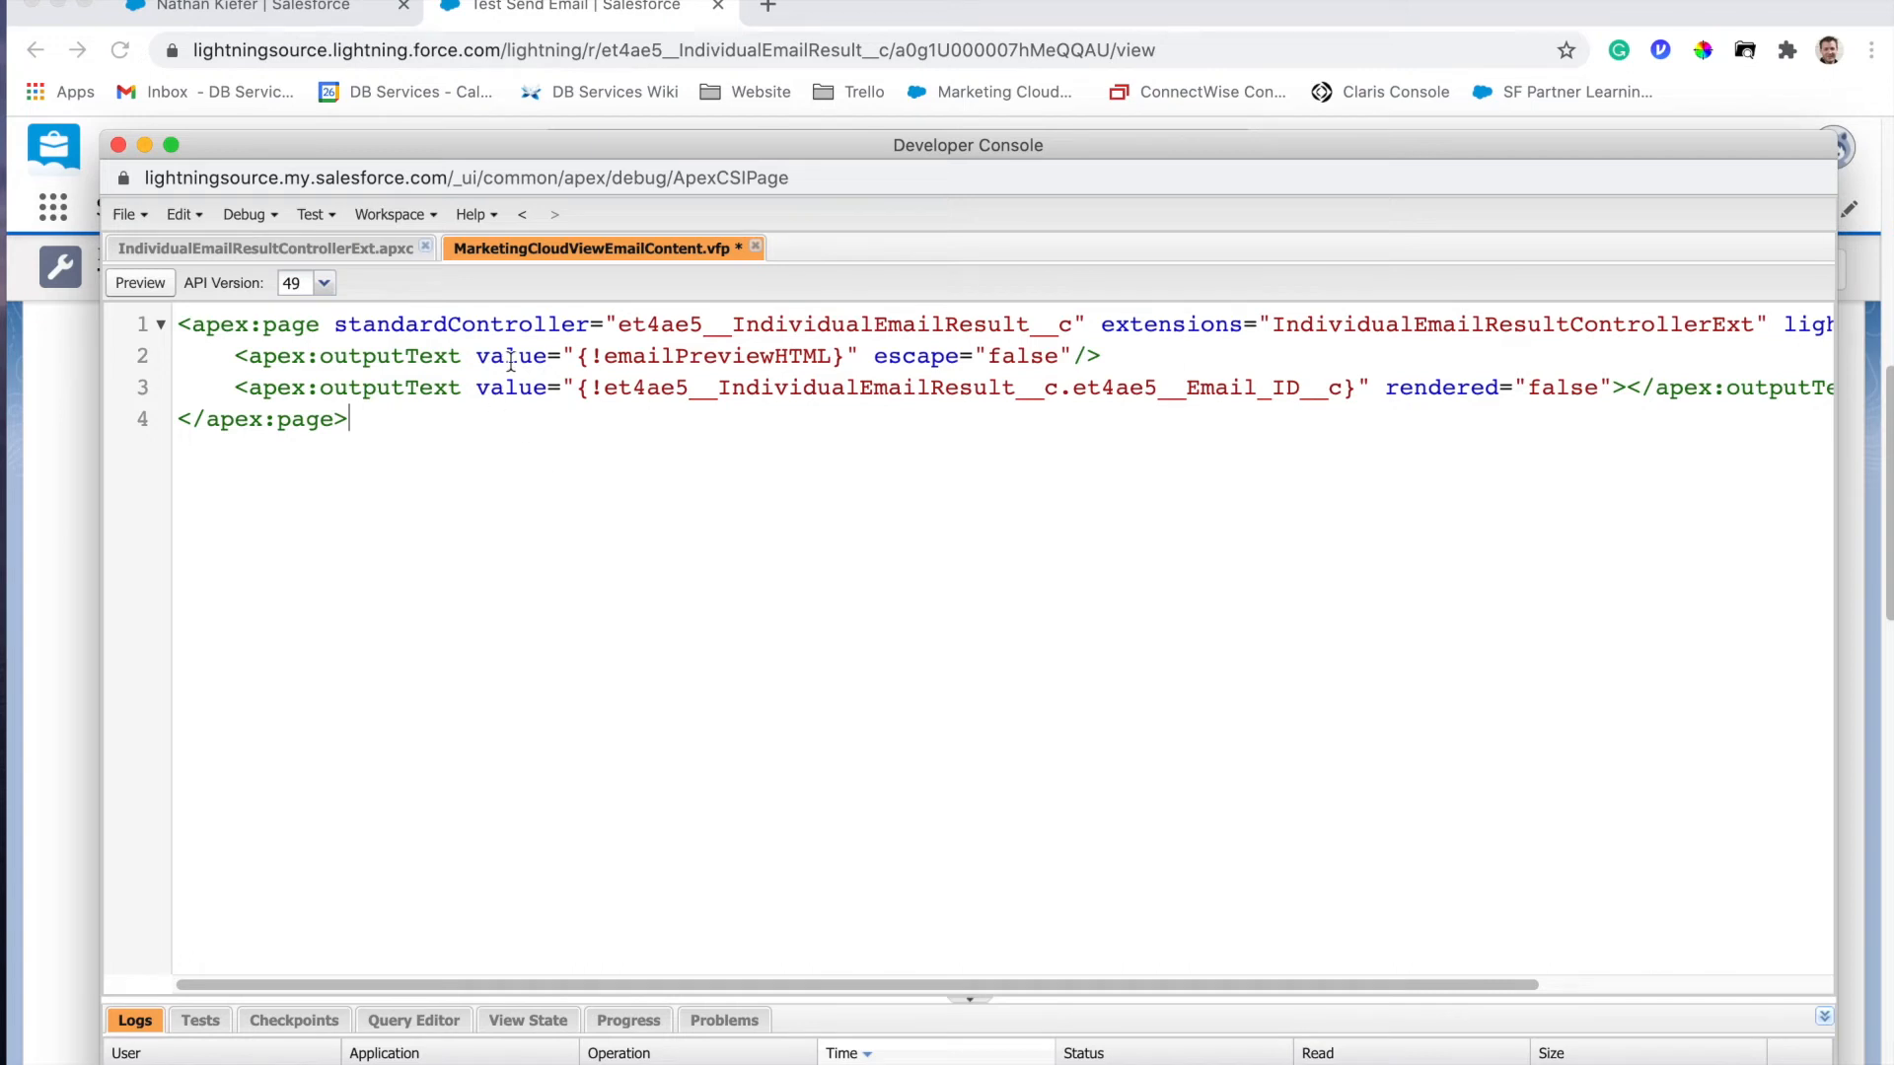
{"action": "mouse_move", "coordinate": [616, 617]}
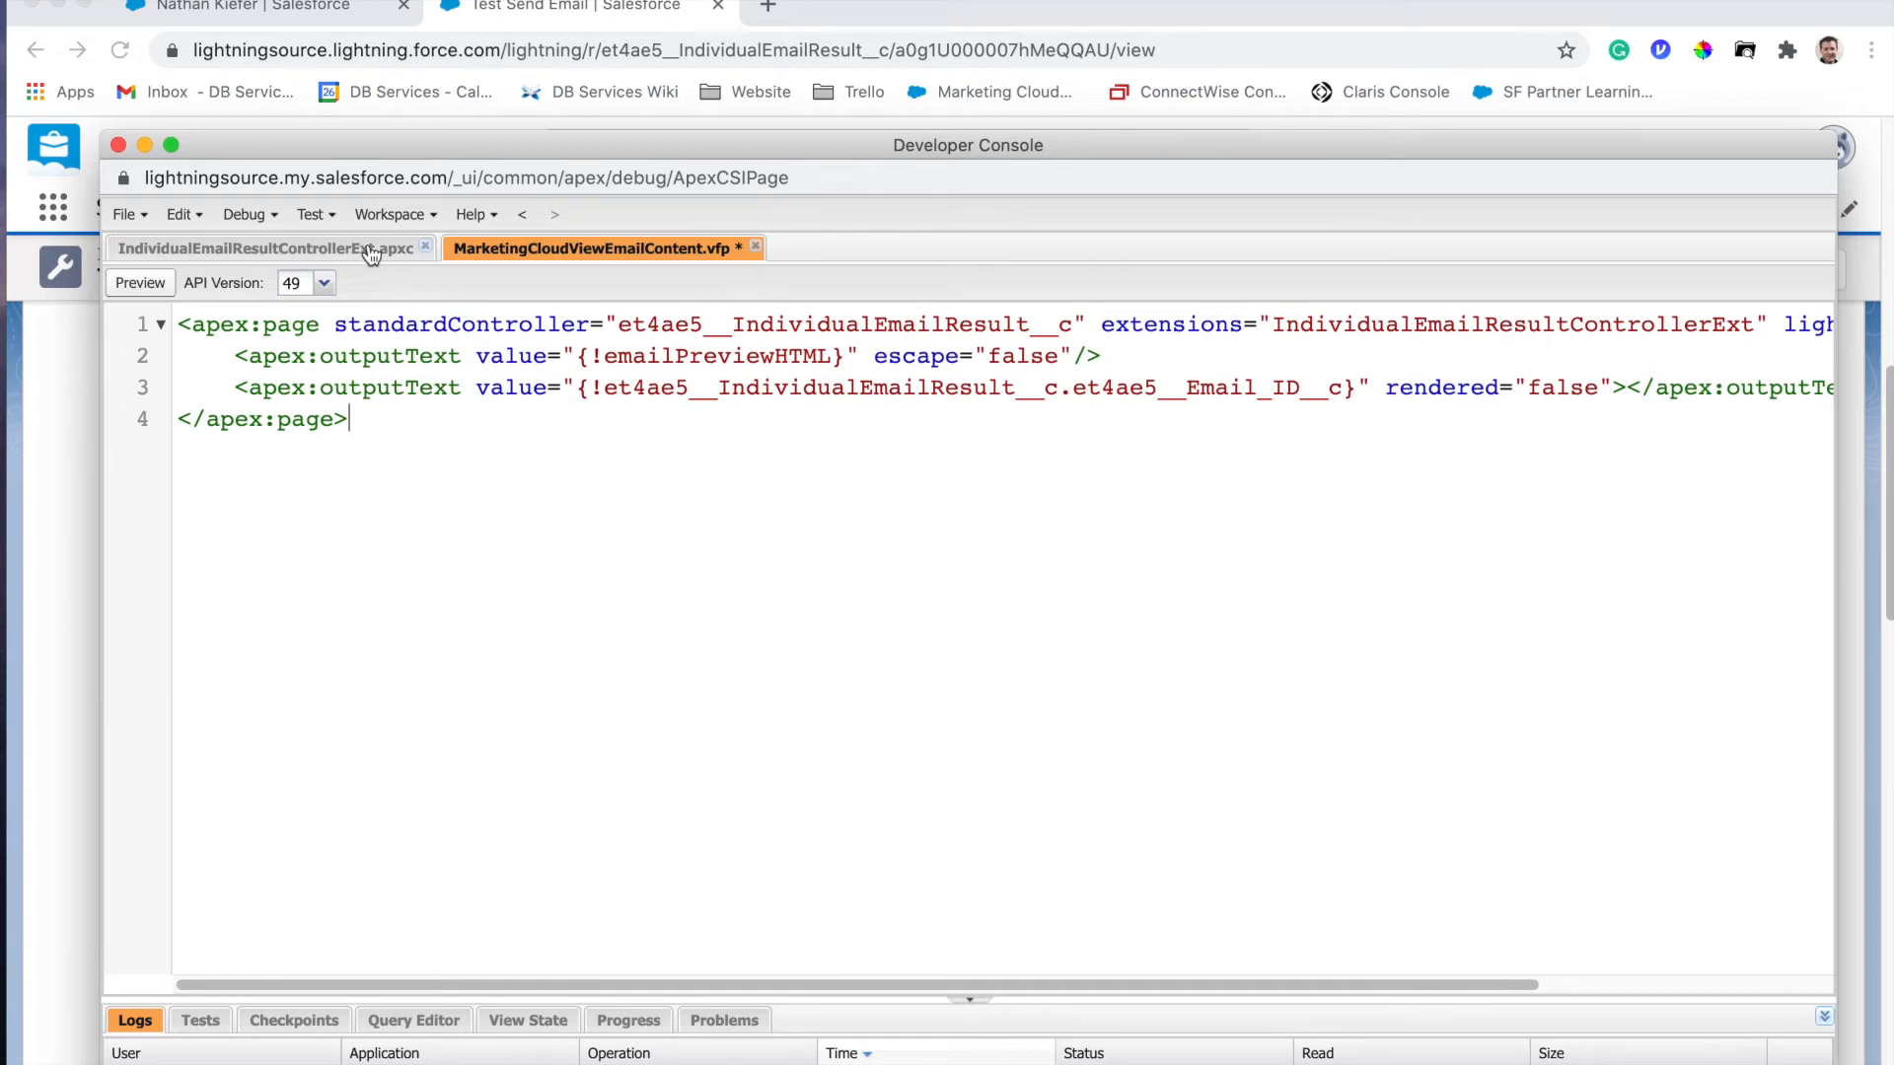
{"action": "left_click", "coordinate": [259, 247]}
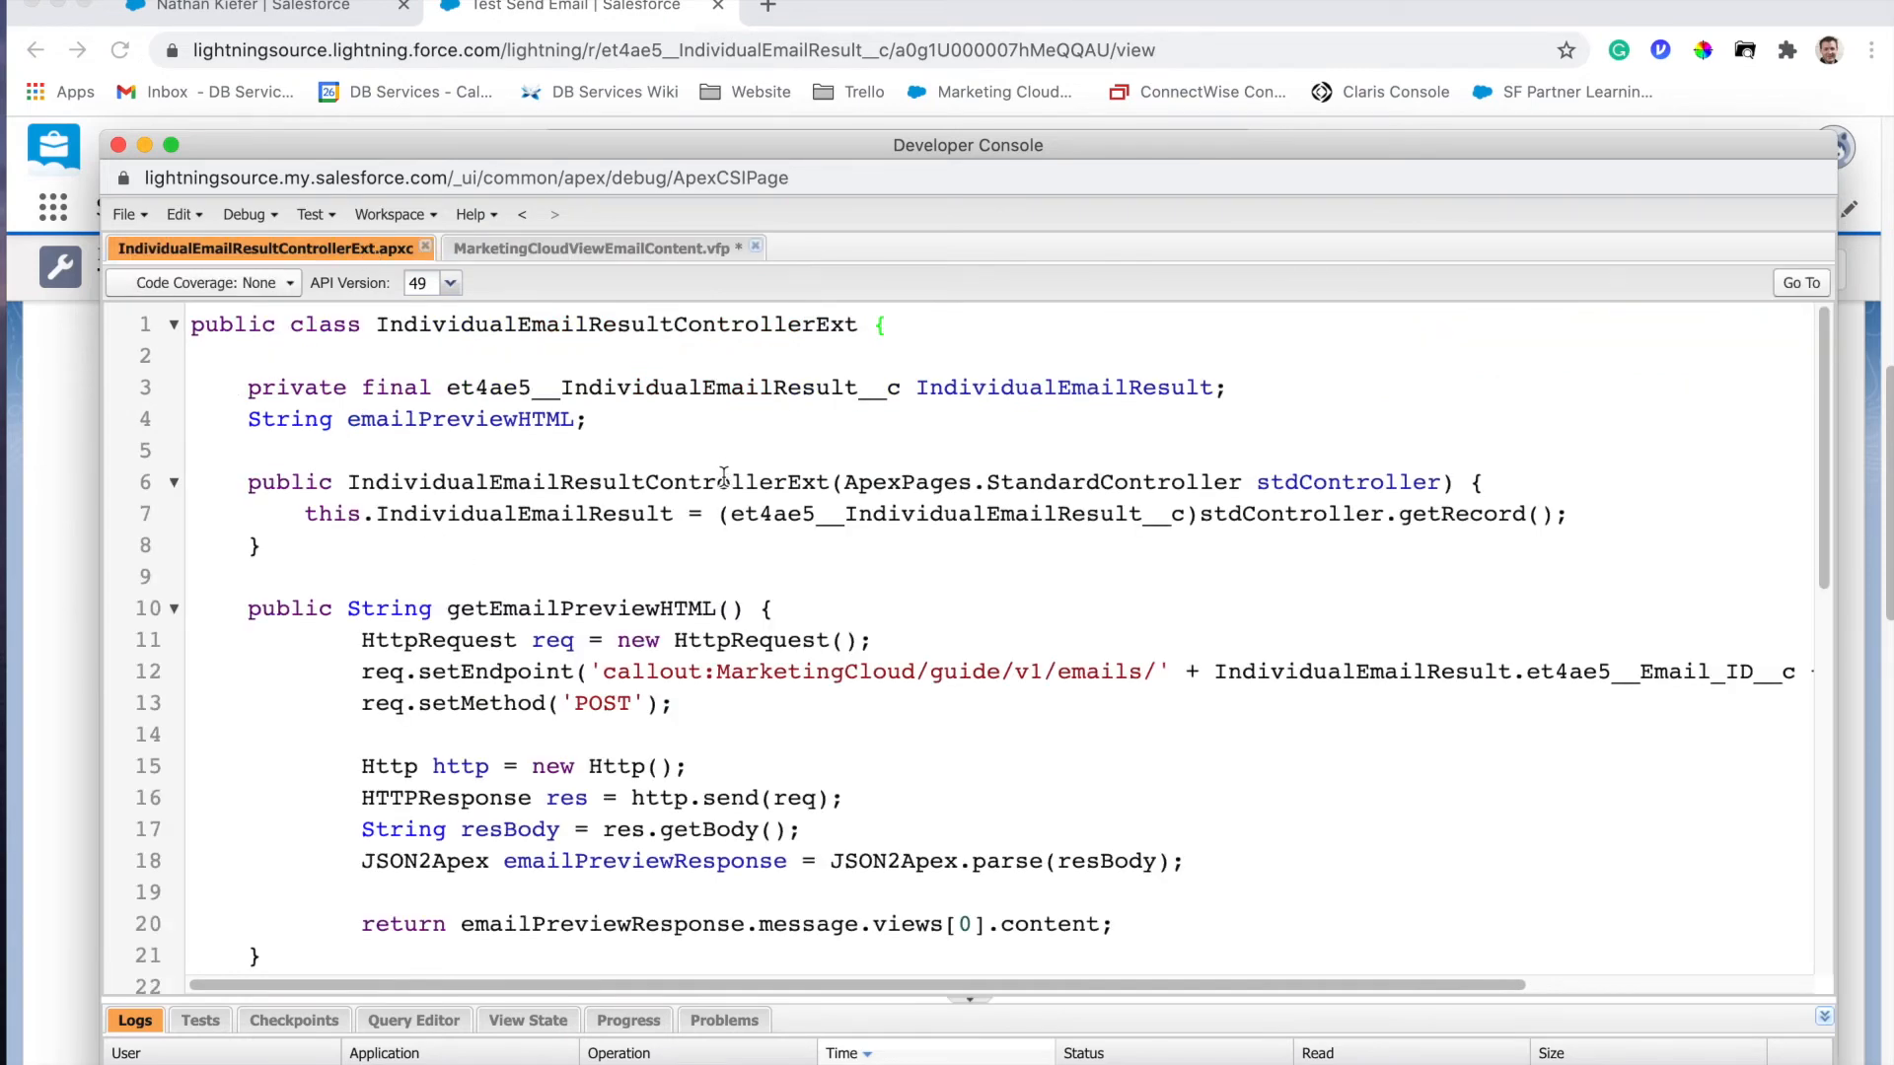